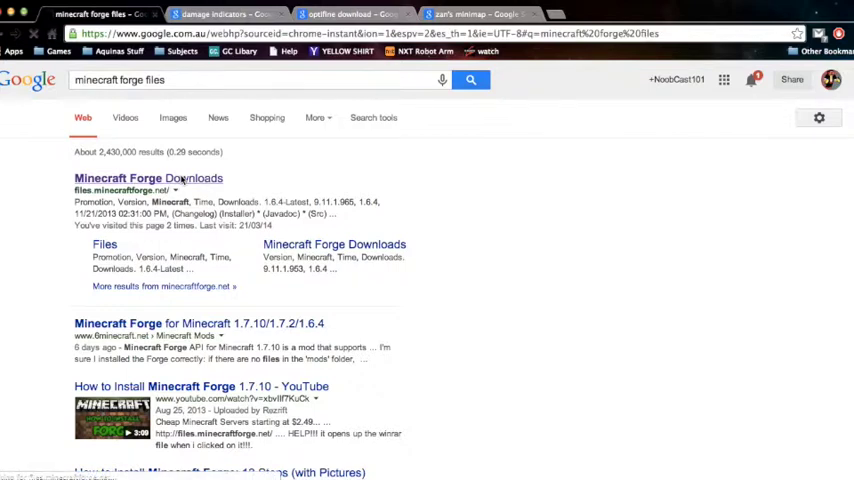
# Download the 1.7.2-Recommended Forge installer from the Minecraft Forge Downloads page
pyautogui.click(148, 178)
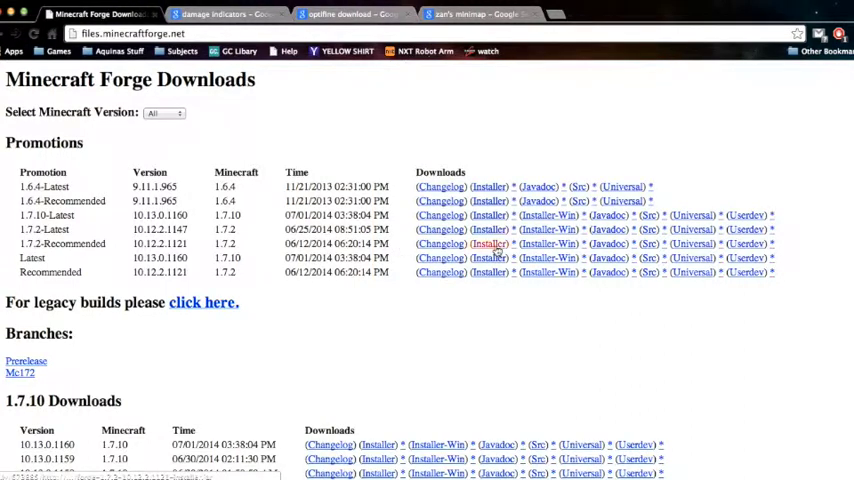
pyautogui.click(488, 243)
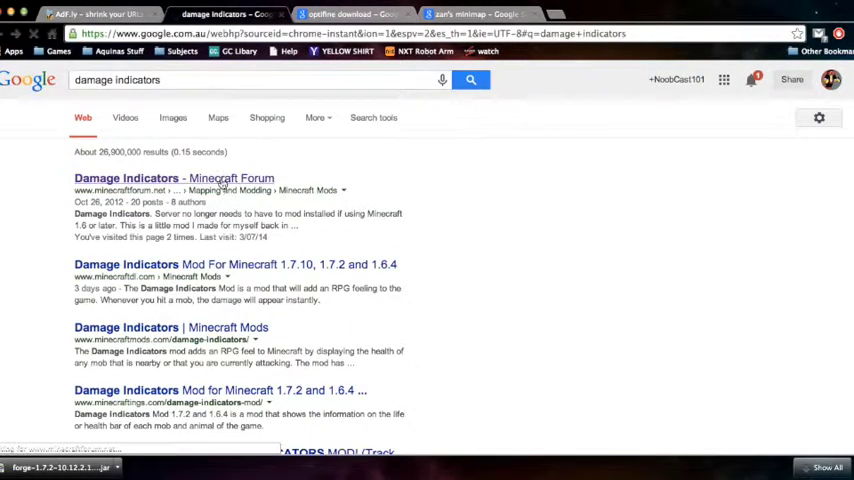
# Open the Damage Indicators forum thread and its DamageIndicators[1.7.2]v3.1.2 download link
pyautogui.click(173, 178)
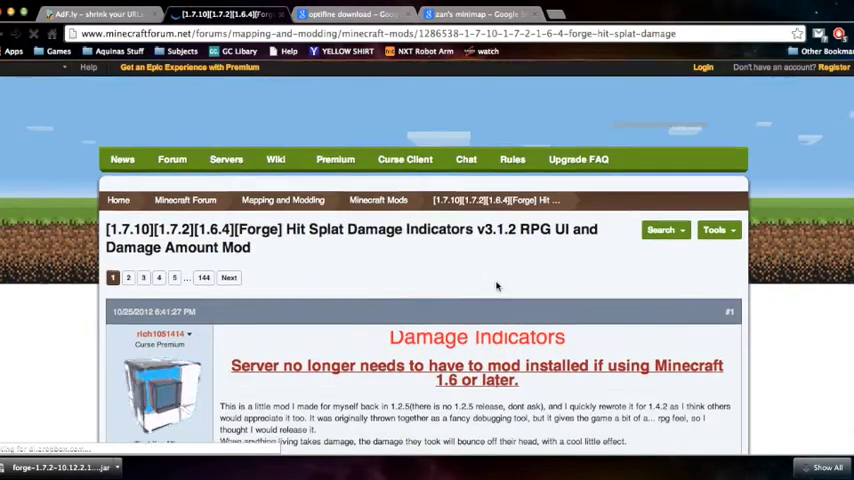
pyautogui.scroll(-3)
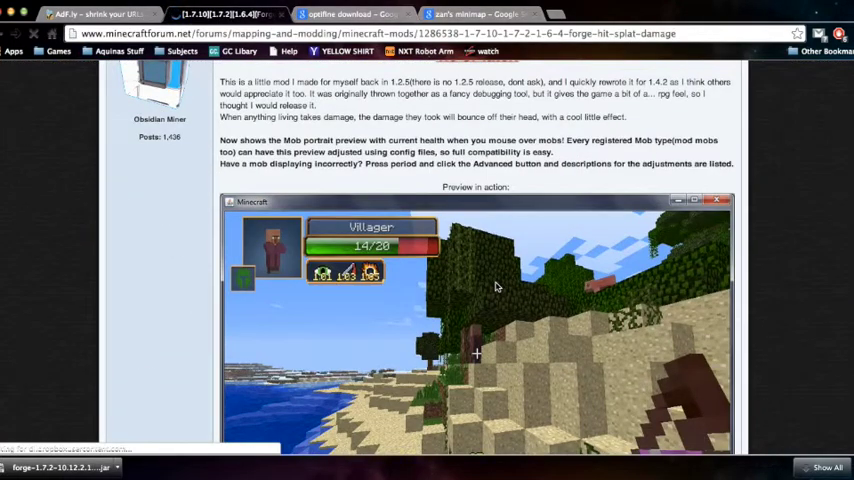
pyautogui.scroll(-3)
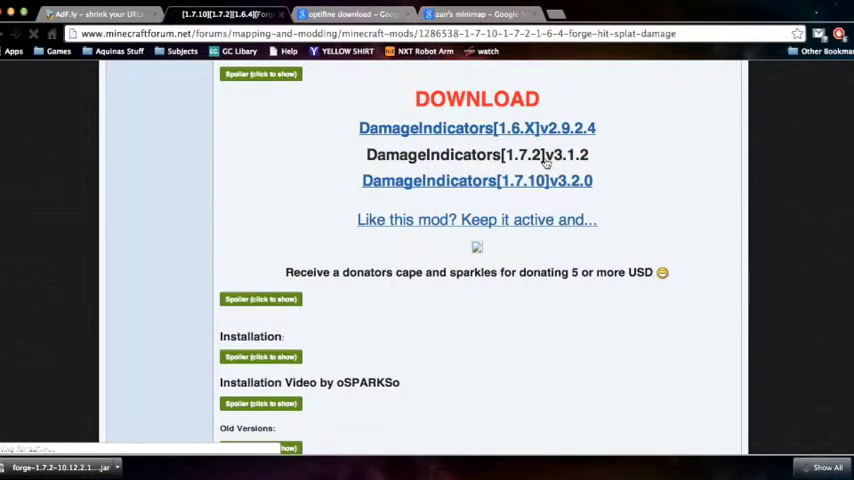
pyautogui.click(350, 14)
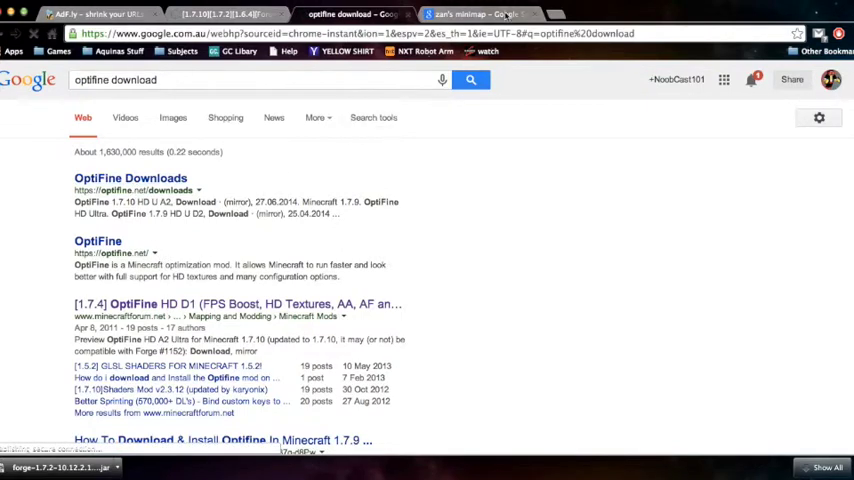
# Download OptiFine 1.7.2 HD D1 from the OptiFine Downloads page
pyautogui.click(470, 14)
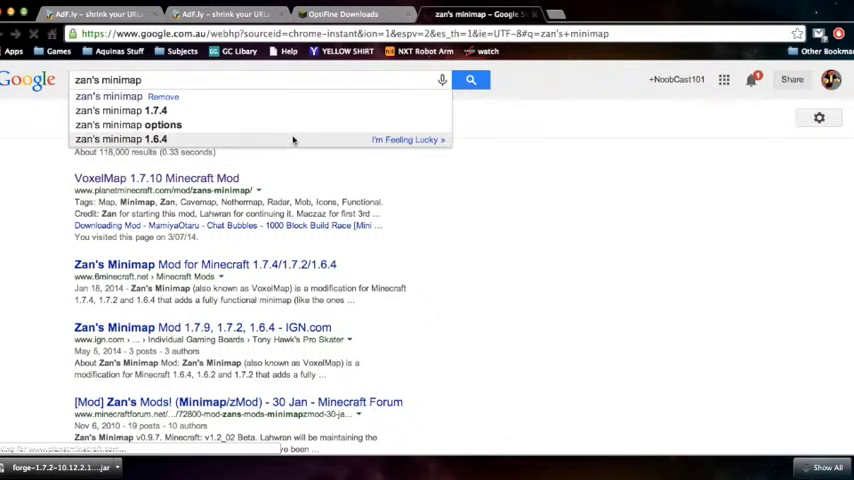
pyautogui.click(343, 14)
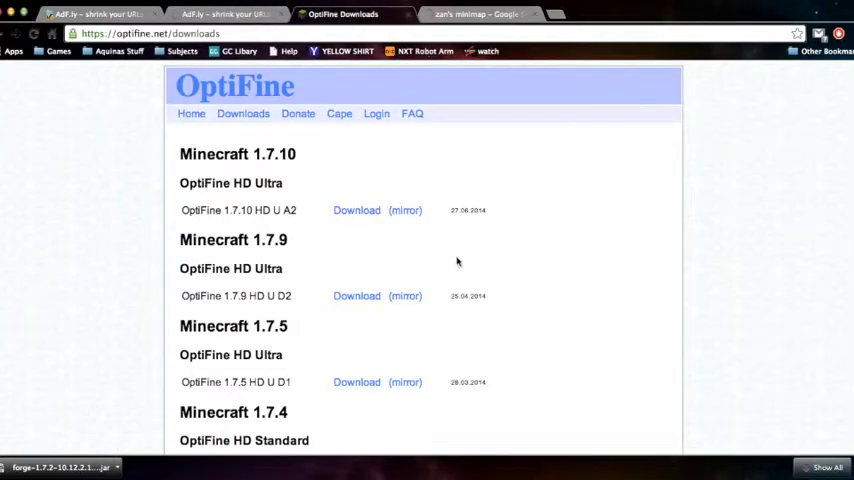
pyautogui.scroll(-3)
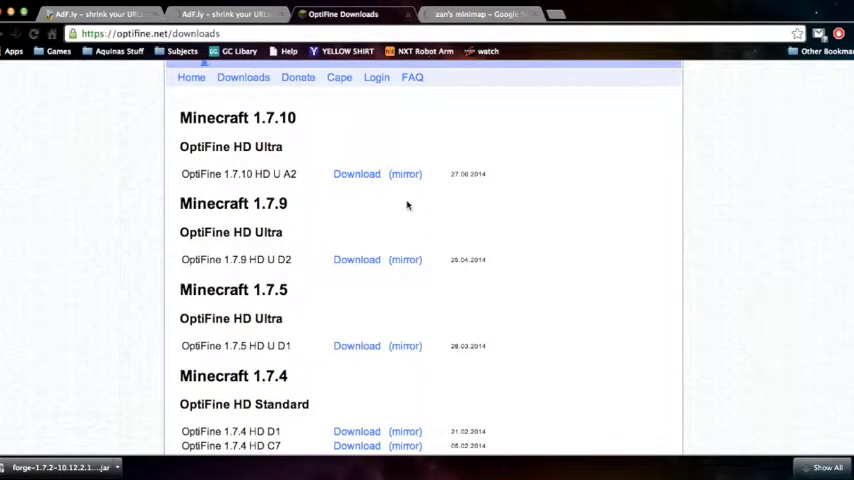
pyautogui.scroll(-3)
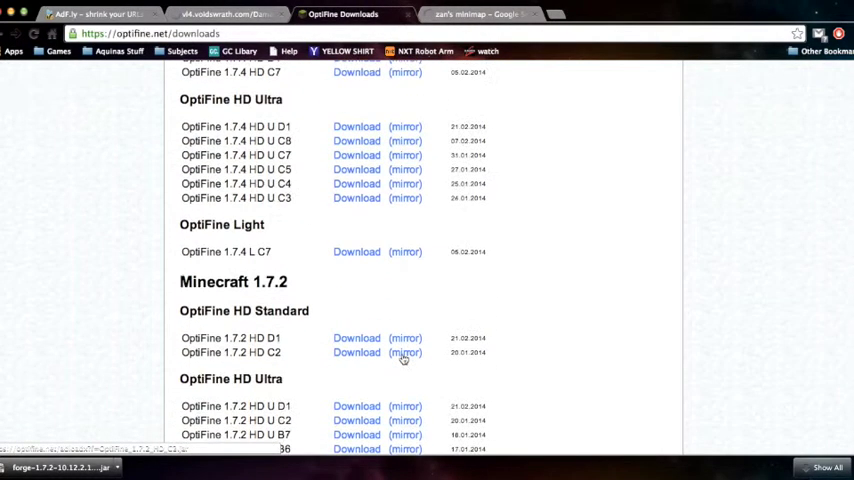
pyautogui.scroll(3)
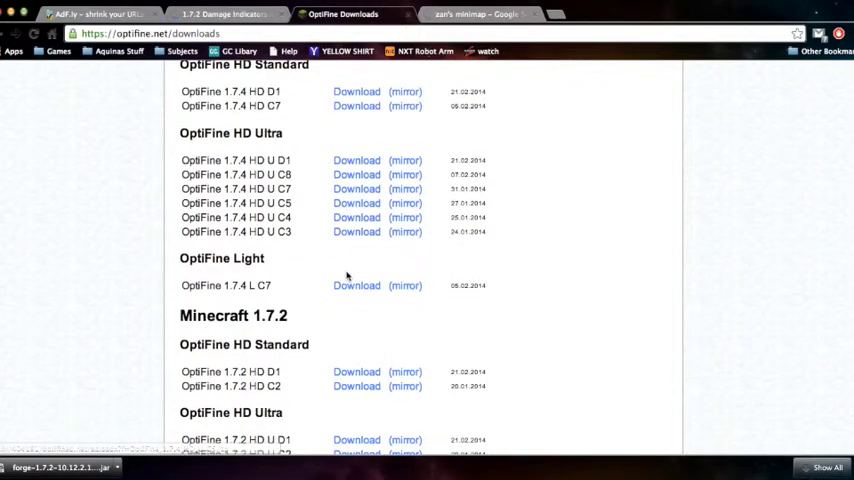
pyautogui.scroll(-3)
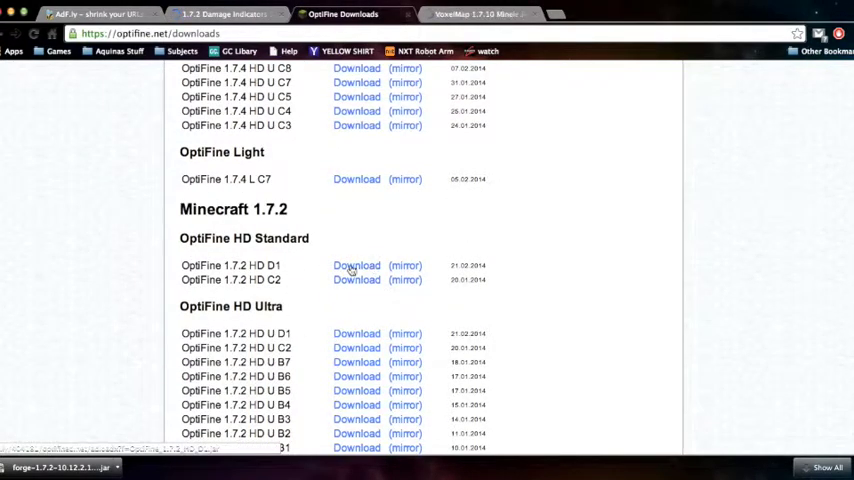
pyautogui.click(225, 14)
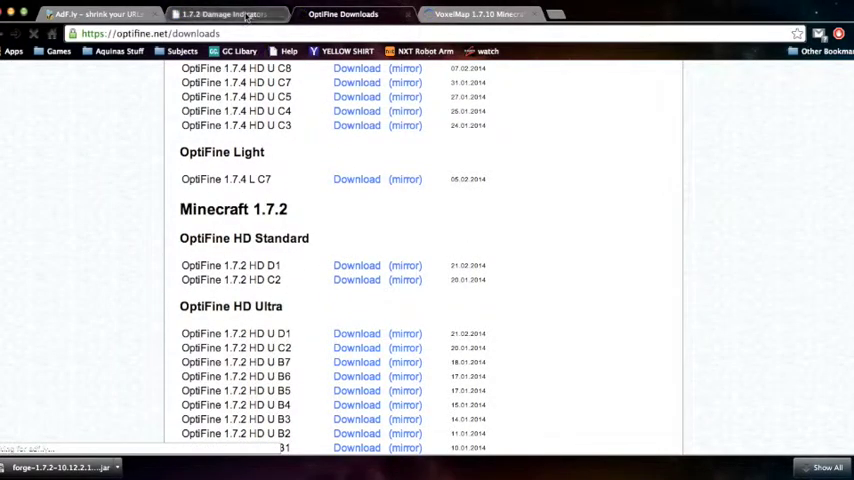
# Keep the Damage Indicators 1.7.2 jar despite Chrome's download warning
pyautogui.click(220, 14)
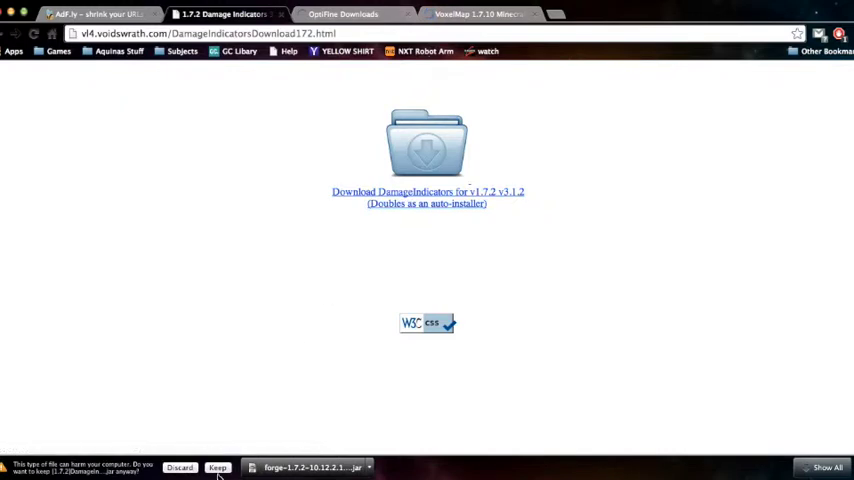
pyautogui.click(343, 14)
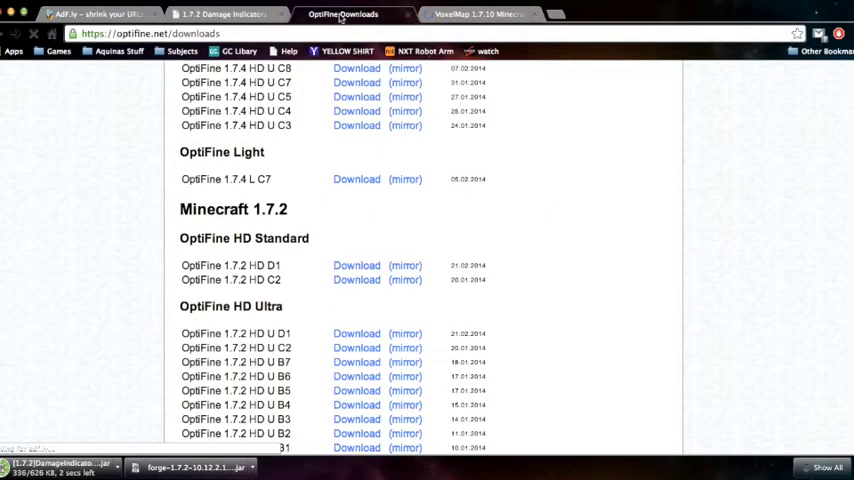
pyautogui.click(480, 14)
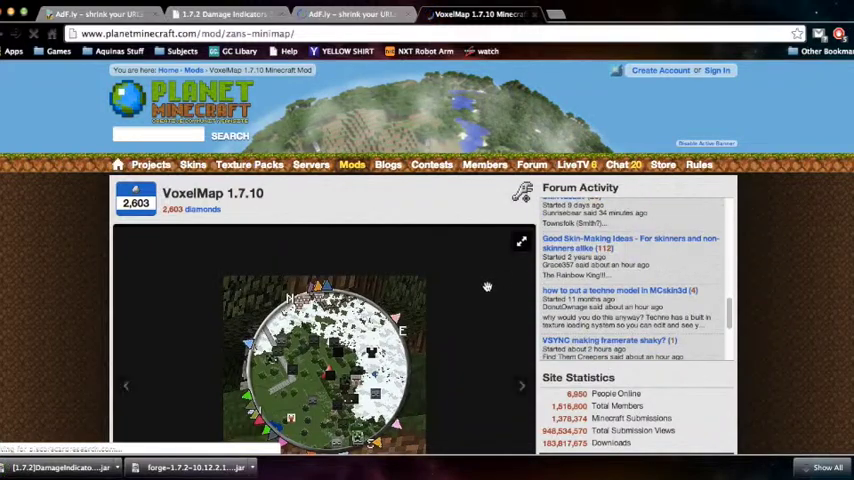
# Follow the VoxelMap 1.7.2 old-version link to its MediaFire download page
pyautogui.scroll(-3)
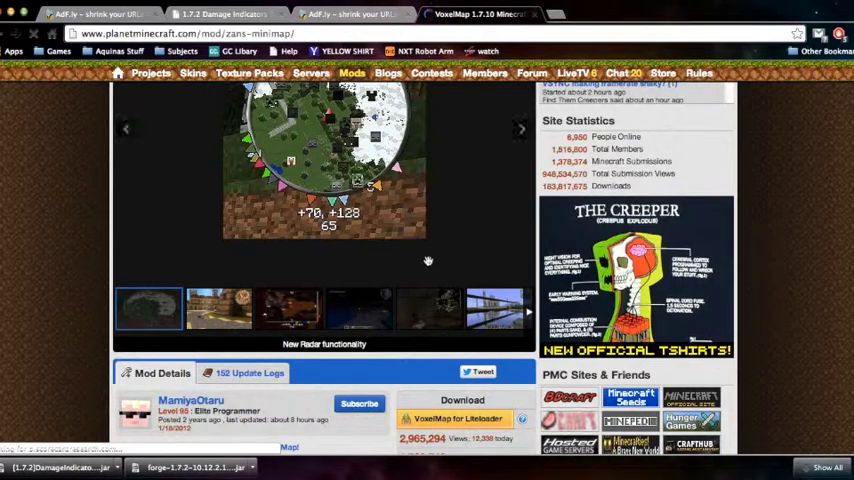
pyautogui.scroll(-3)
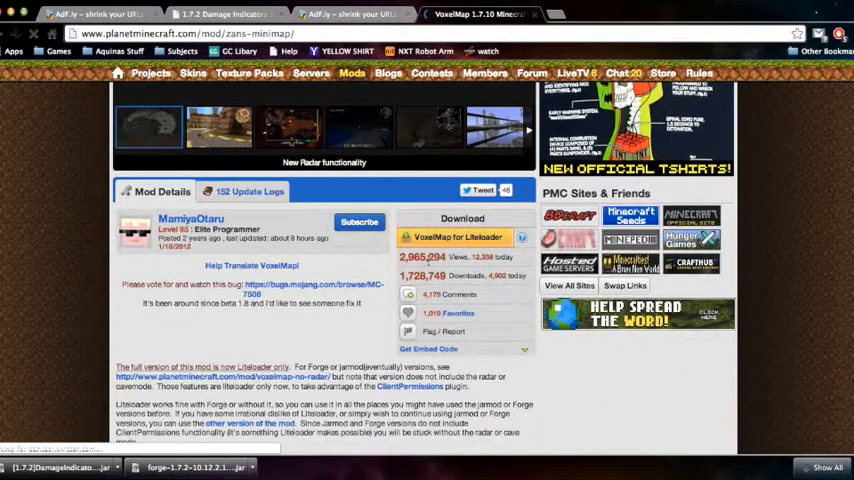
pyautogui.scroll(-3)
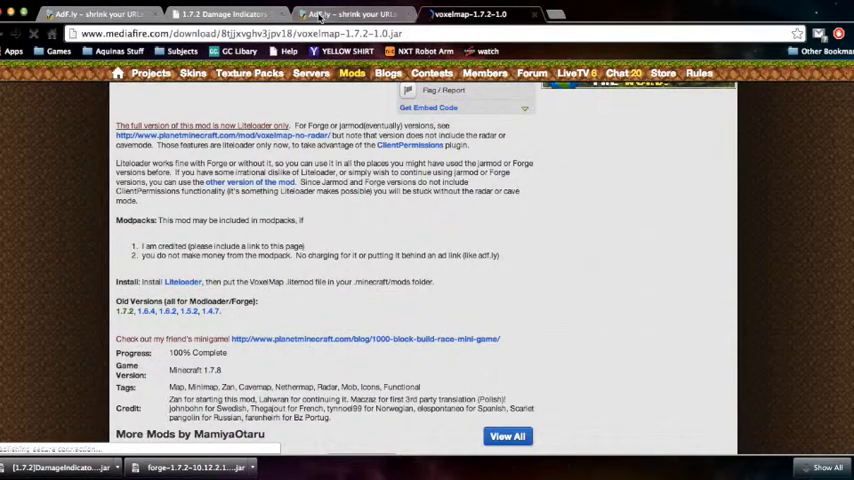
pyautogui.click(470, 13)
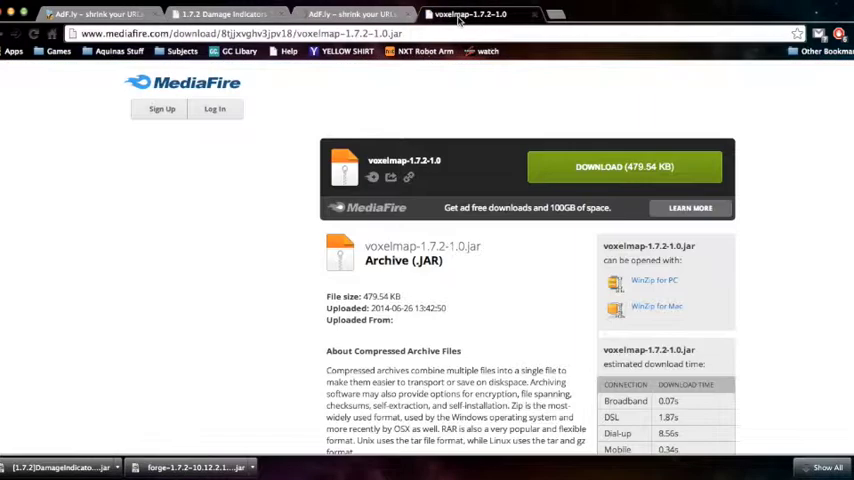
pyautogui.click(623, 166)
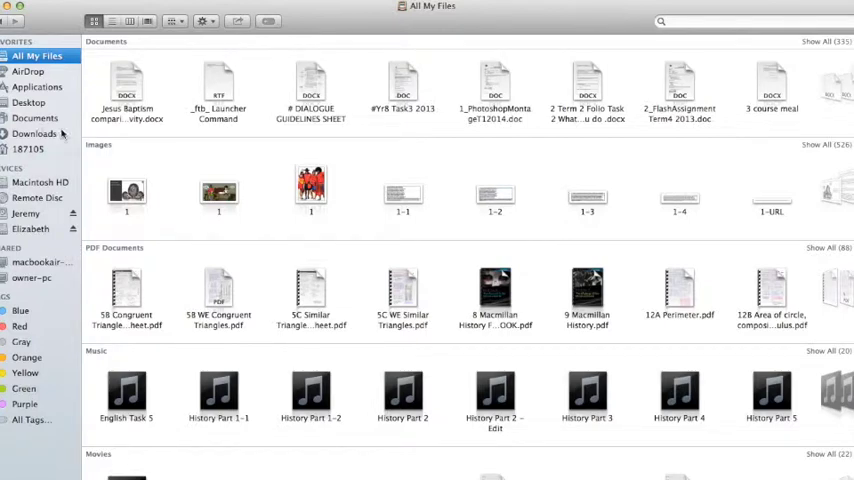
# Select forge-1.7.2-10.12.2.1121-installer.jar in the Finder Downloads folder
pyautogui.click(35, 133)
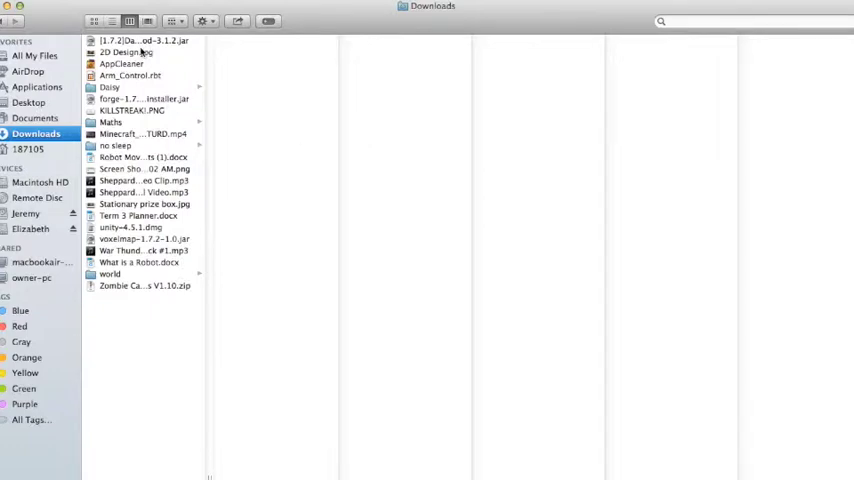
pyautogui.moveTo(200, 56)
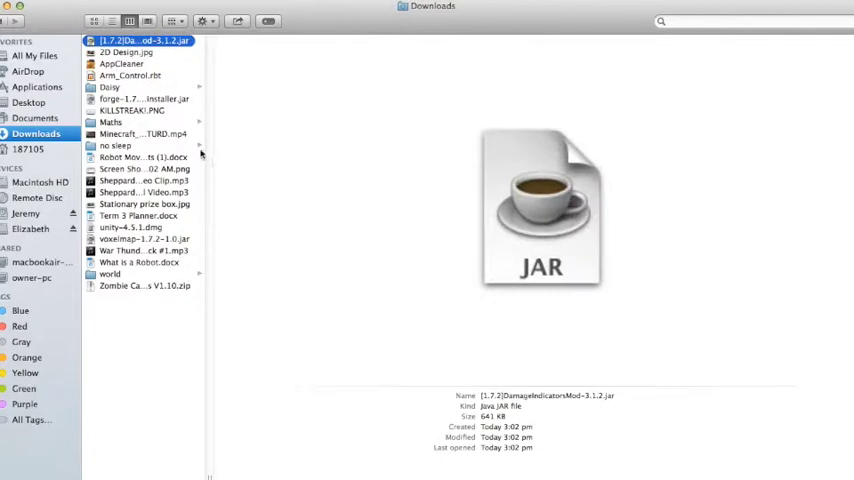
pyautogui.click(141, 99)
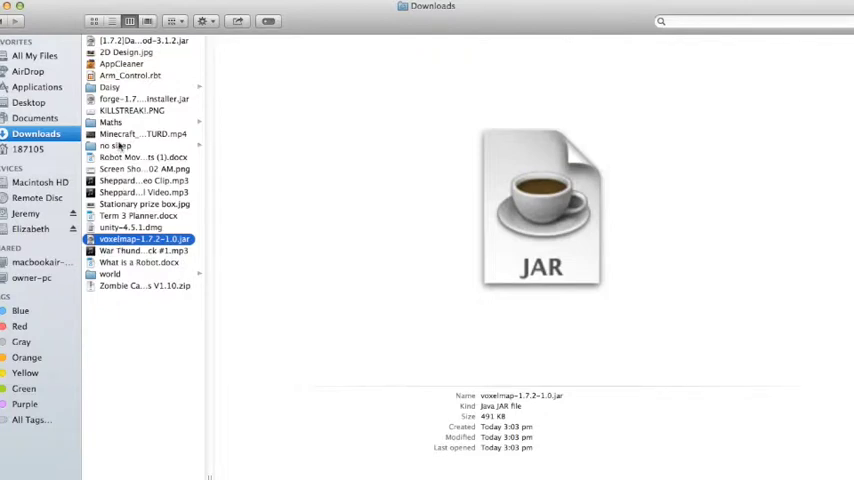
pyautogui.moveTo(118, 222)
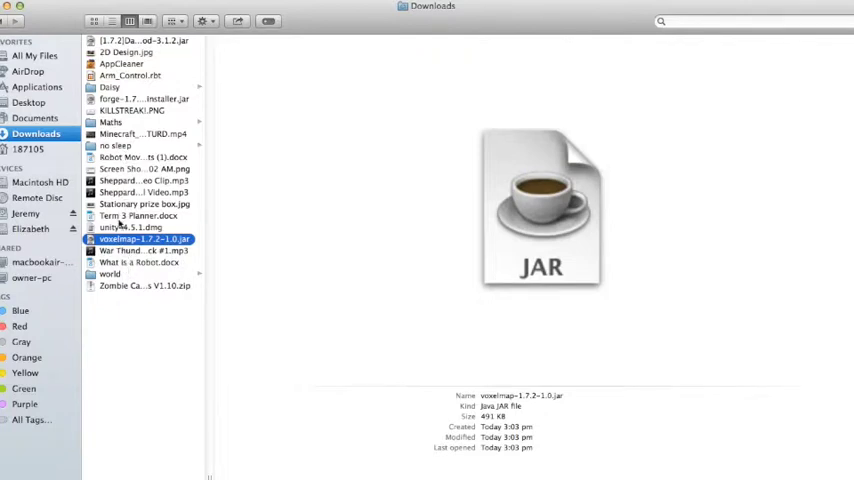
pyautogui.click(140, 98)
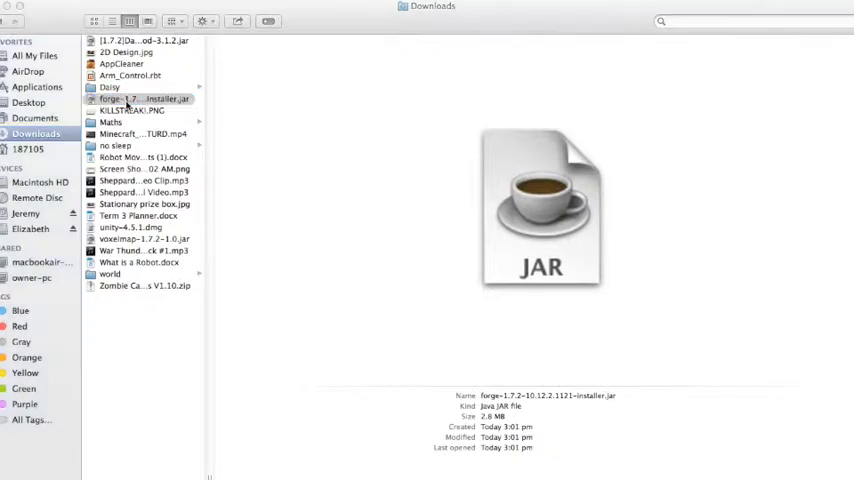
# Run the Forge installer jar with Install client and confirm the Complete dialog
pyautogui.doubleClick(143, 99)
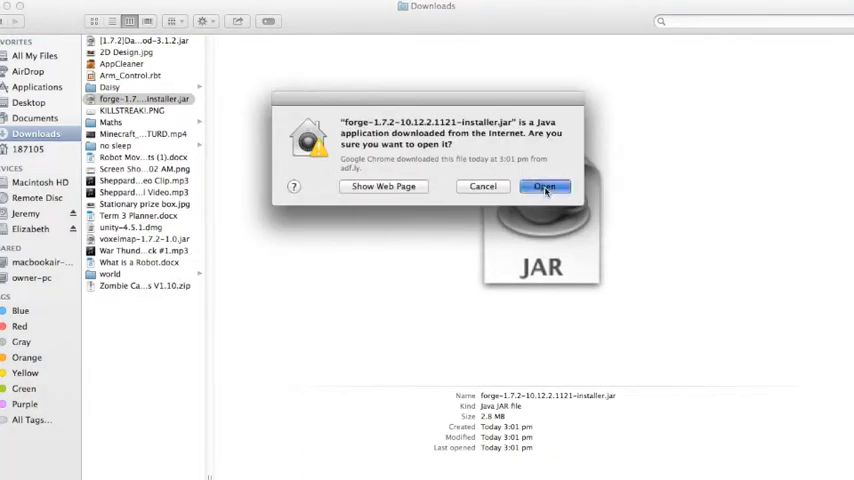
pyautogui.click(544, 187)
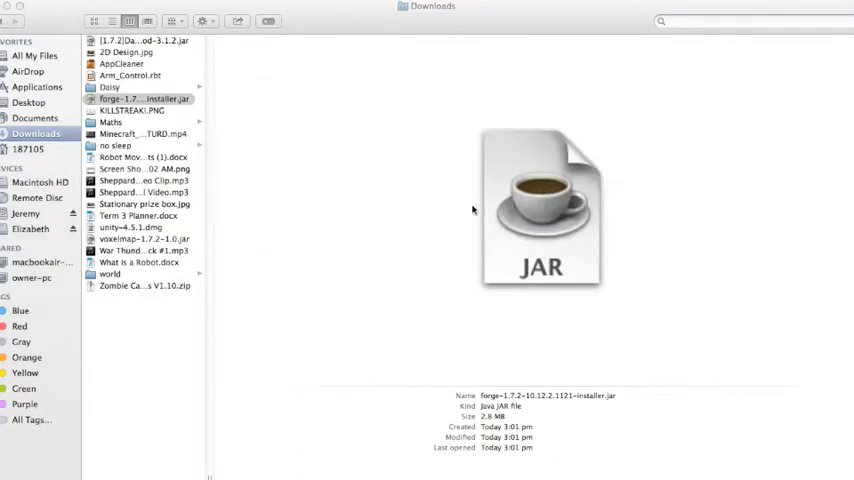
pyautogui.doubleClick(540, 210)
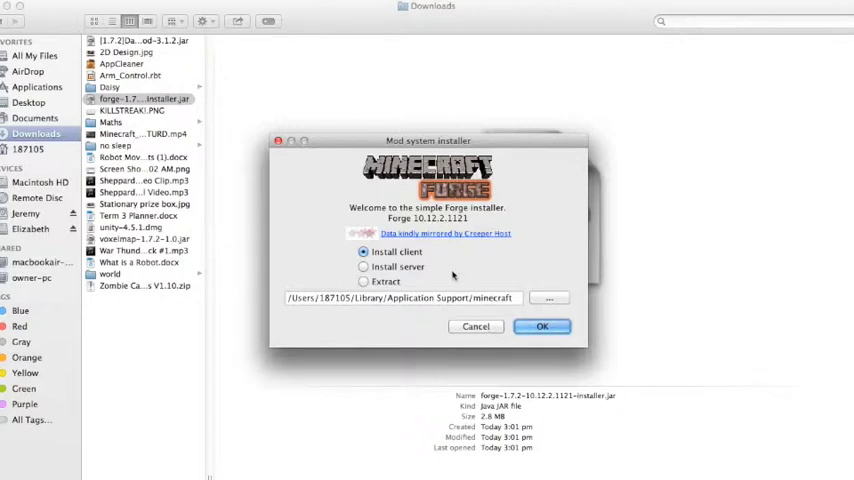
pyautogui.moveTo(433, 261)
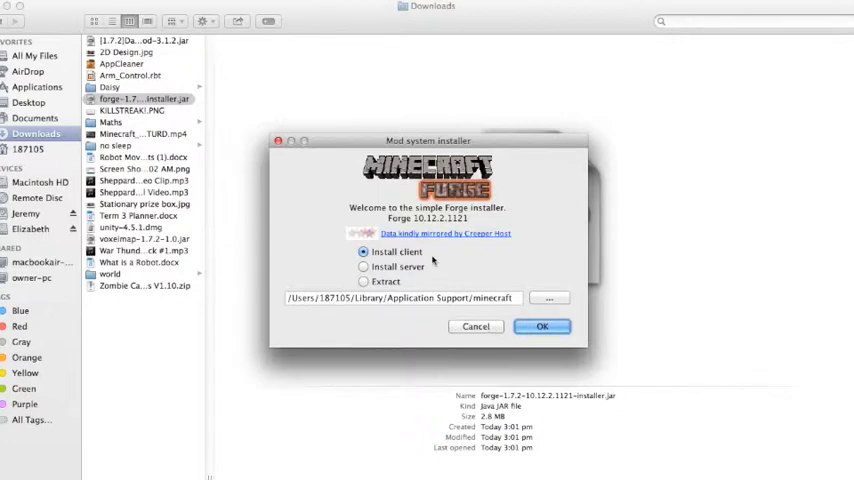
pyautogui.click(542, 326)
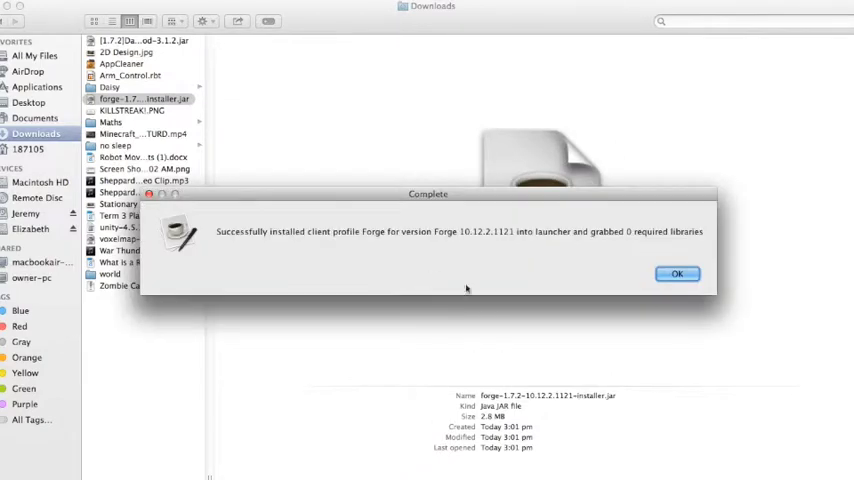
pyautogui.click(678, 273)
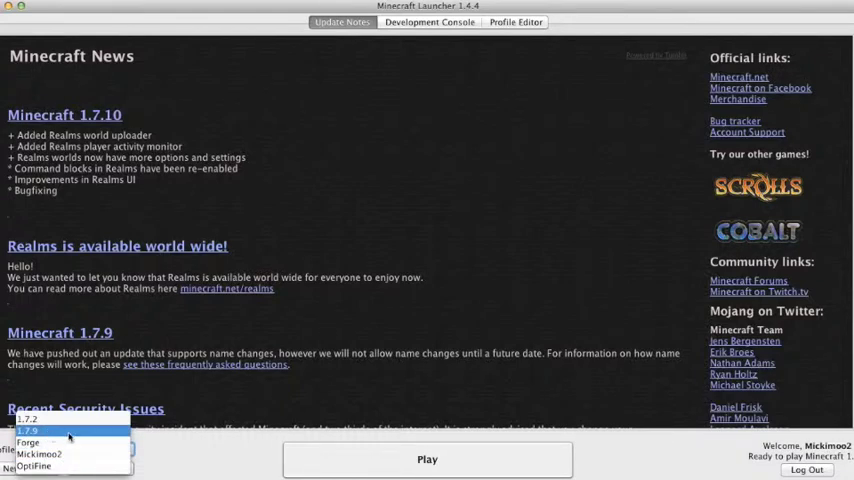
# Select the Forge profile and check the Use version list in its editor
pyautogui.click(28, 442)
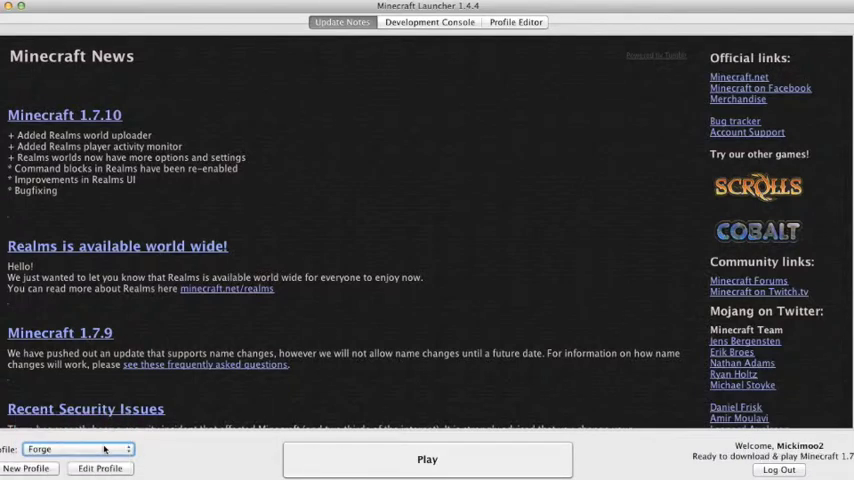
pyautogui.click(100, 468)
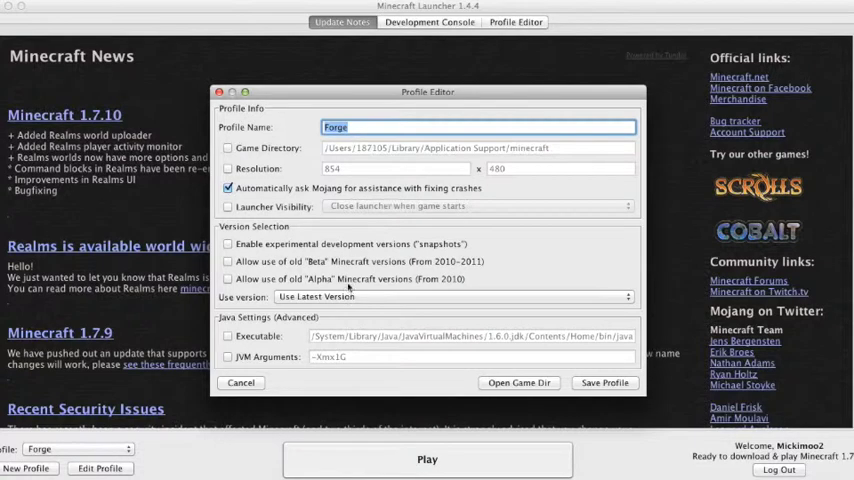
pyautogui.click(451, 296)
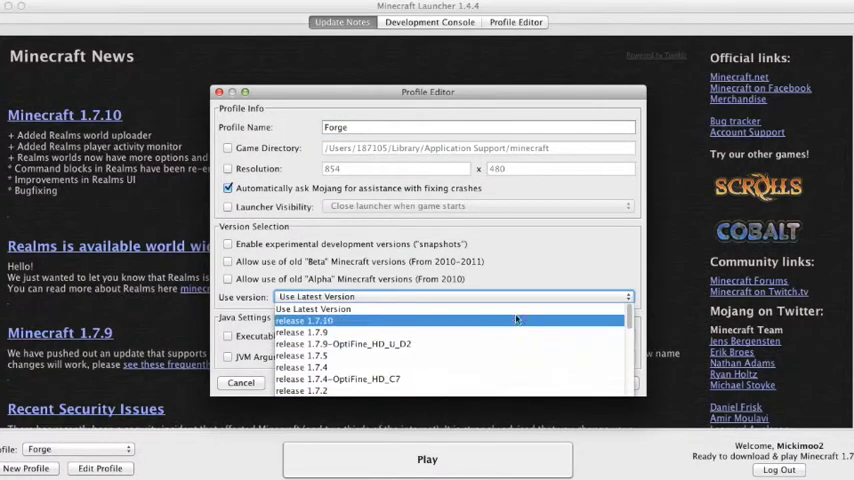
pyautogui.click(240, 382)
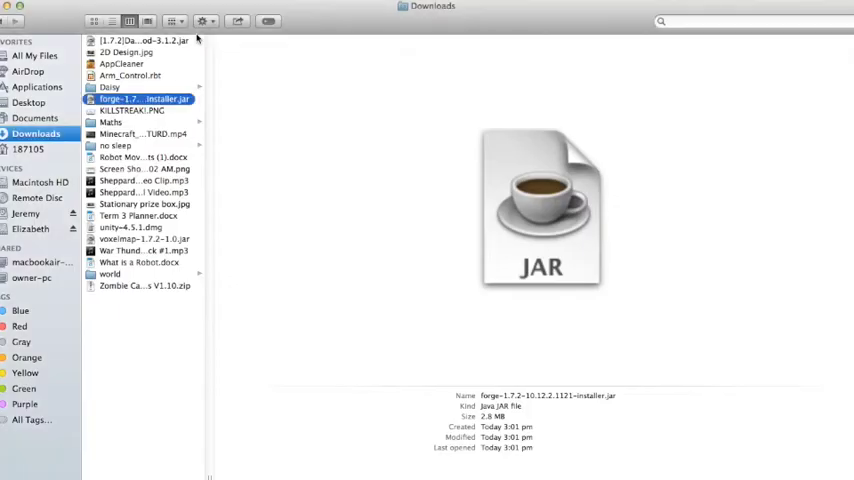
# Relaunch the Minecraft Launcher app through a Spotlight search
pyautogui.write('qui')
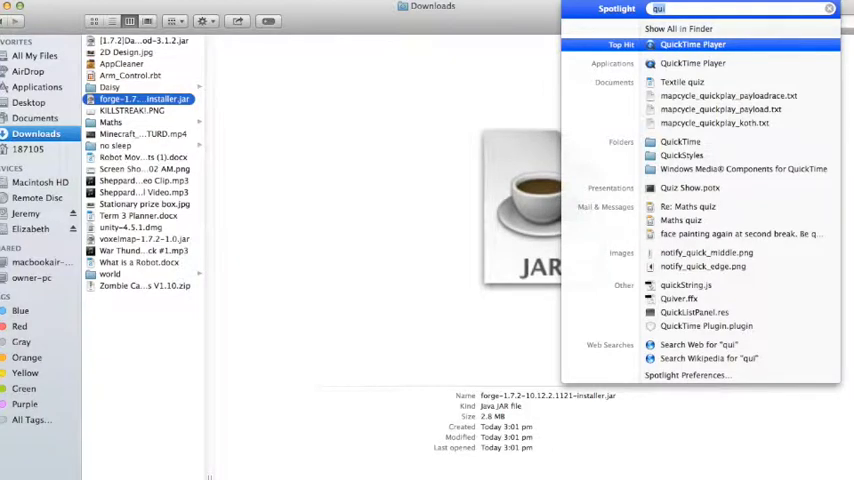
pyautogui.write('m')
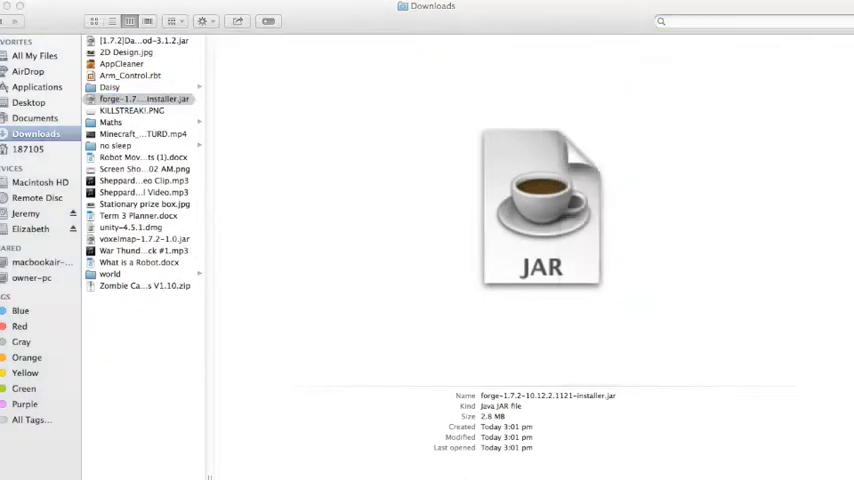
pyautogui.doubleClick(143, 99)
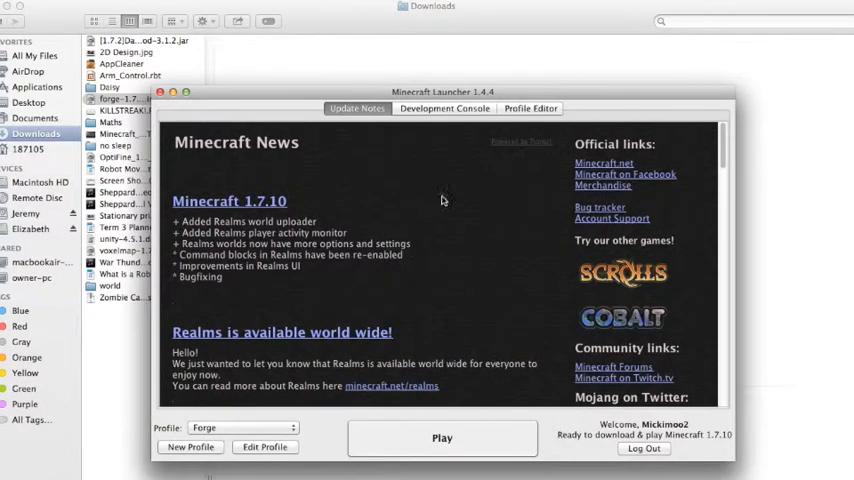
pyautogui.moveTo(488, 225)
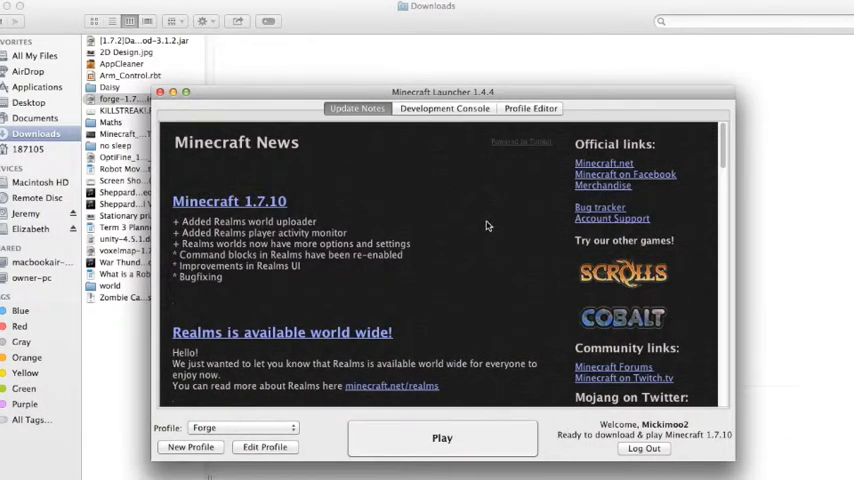
pyautogui.moveTo(330, 428)
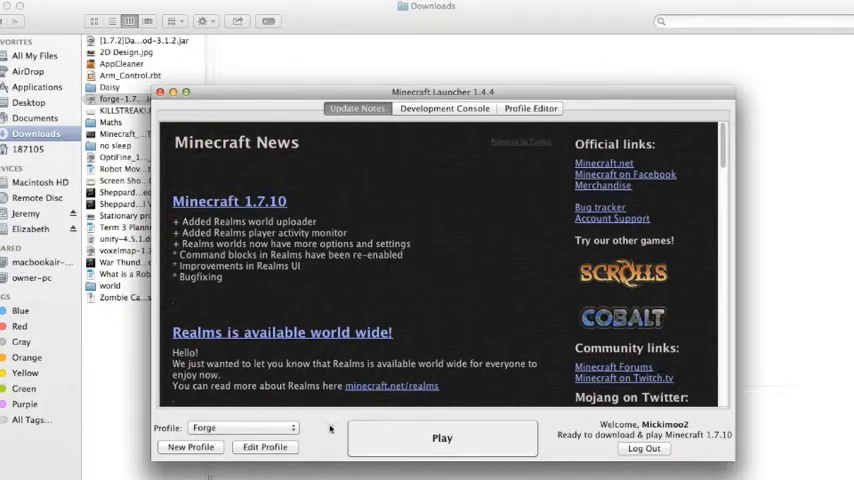
# Set the Forge profile's version to release 1.7.2-Forge10.12.2.1121 and save it
pyautogui.click(240, 428)
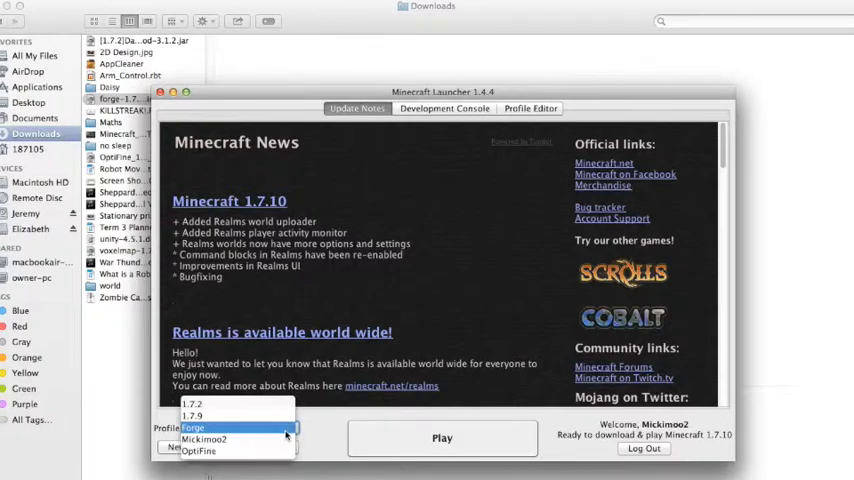
pyautogui.click(265, 447)
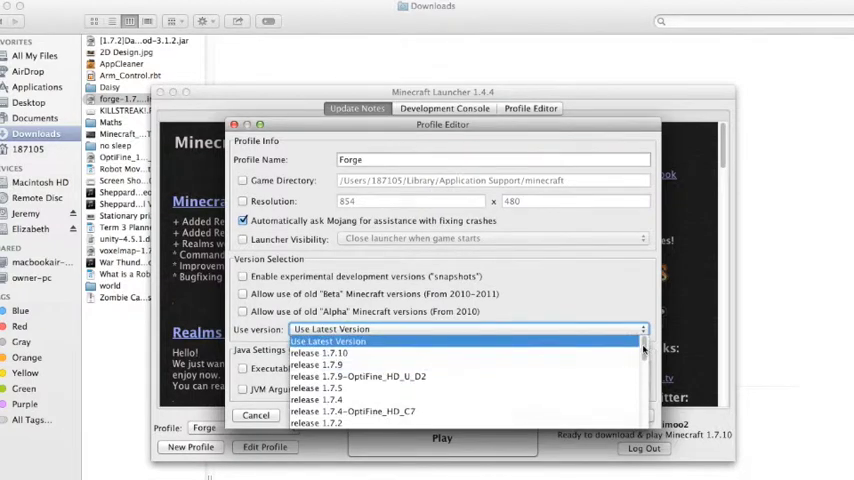
pyautogui.scroll(-3)
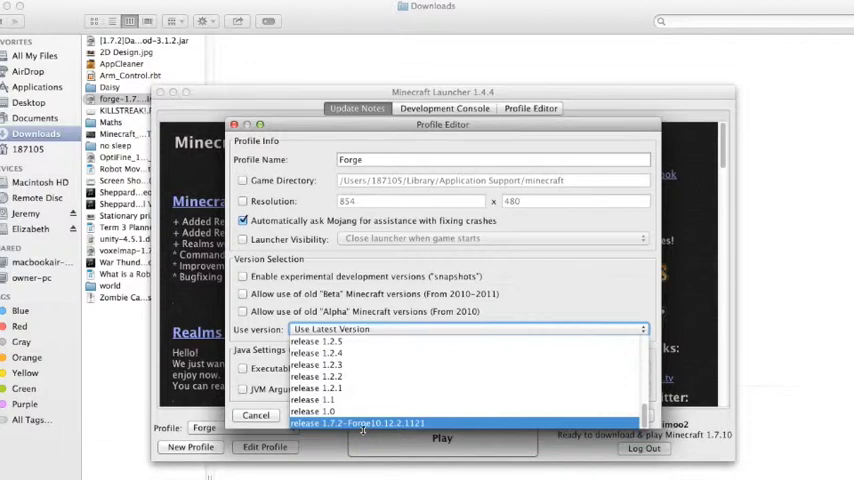
pyautogui.click(357, 423)
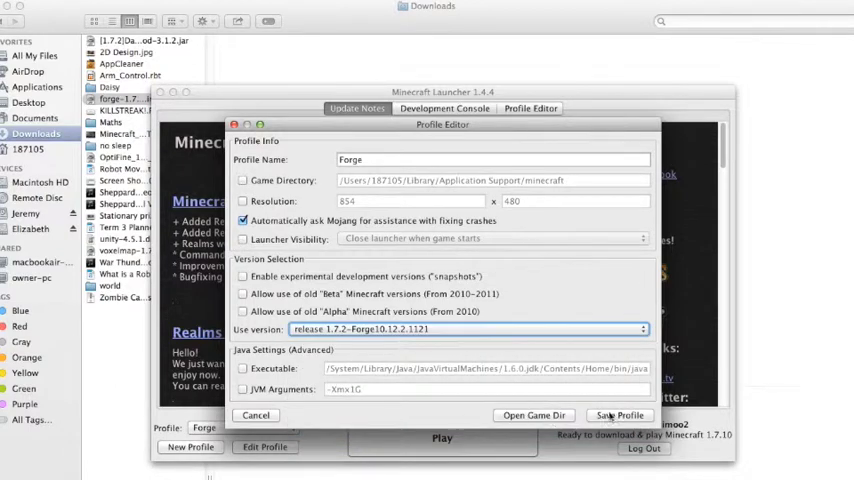
pyautogui.click(620, 415)
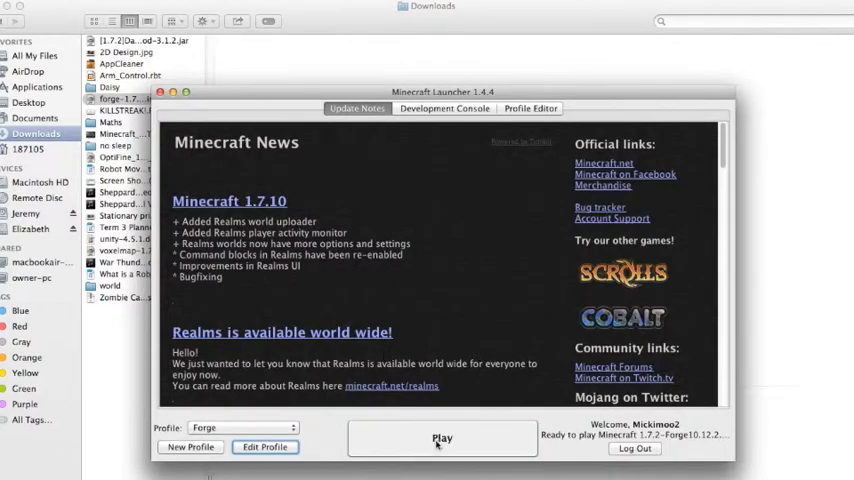
pyautogui.moveTo(419, 445)
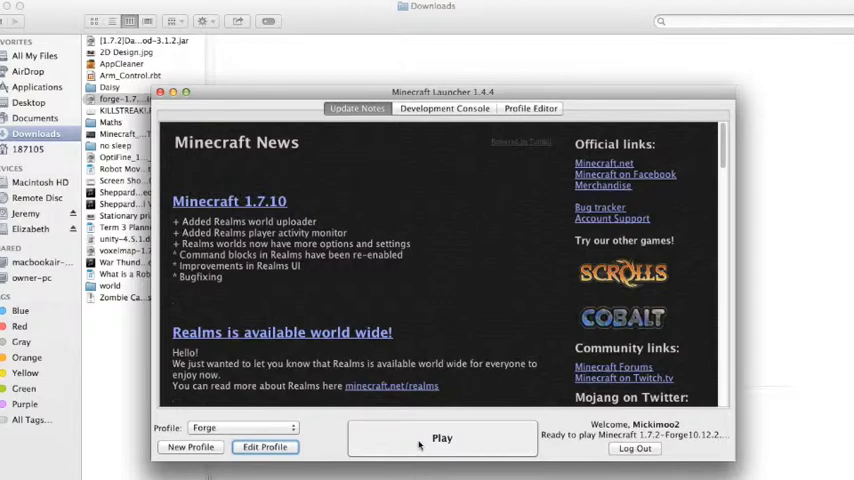
# Launch the Forge profile, reopen the Forge installer jar, and focus the Downloads window
pyautogui.click(442, 437)
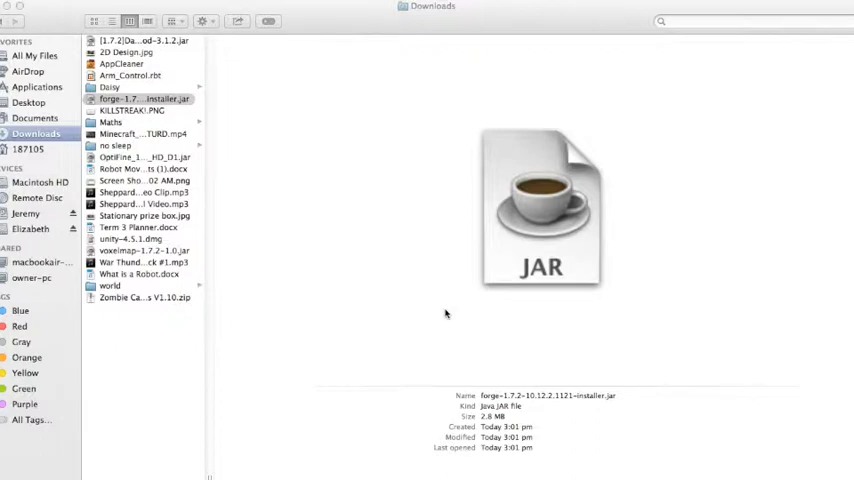
pyautogui.doubleClick(540, 210)
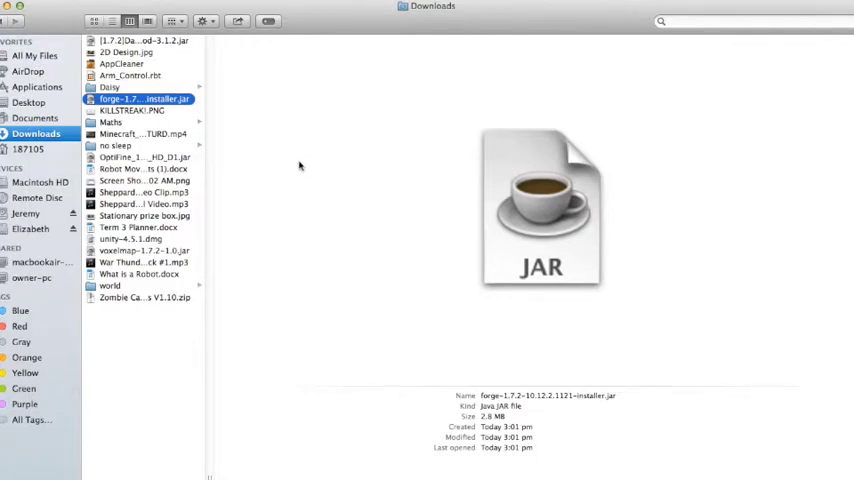
pyautogui.click(35, 56)
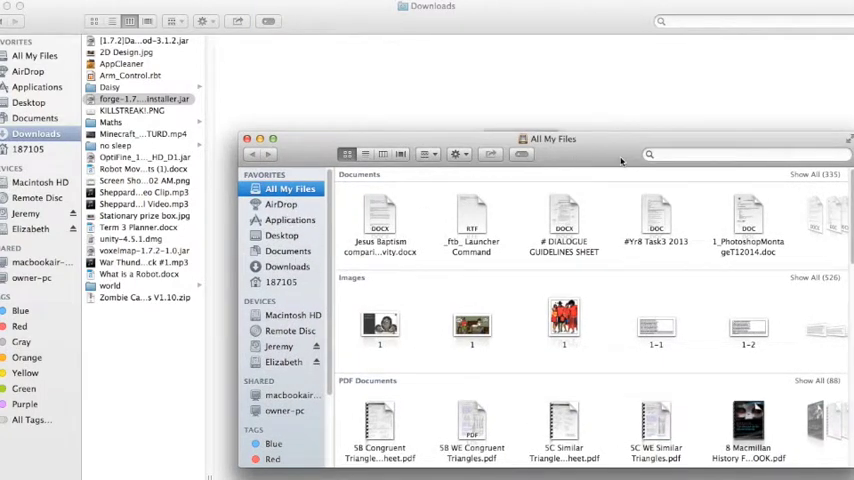
# Go to ~/Library/Application Support and drag the three mod jars from Downloads into minecraft/mods
pyautogui.press('cmd+shift+g')
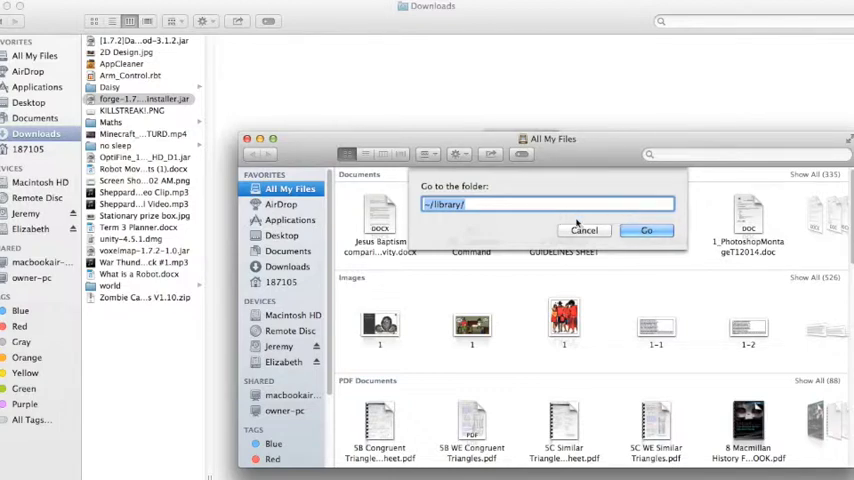
pyautogui.click(646, 230)
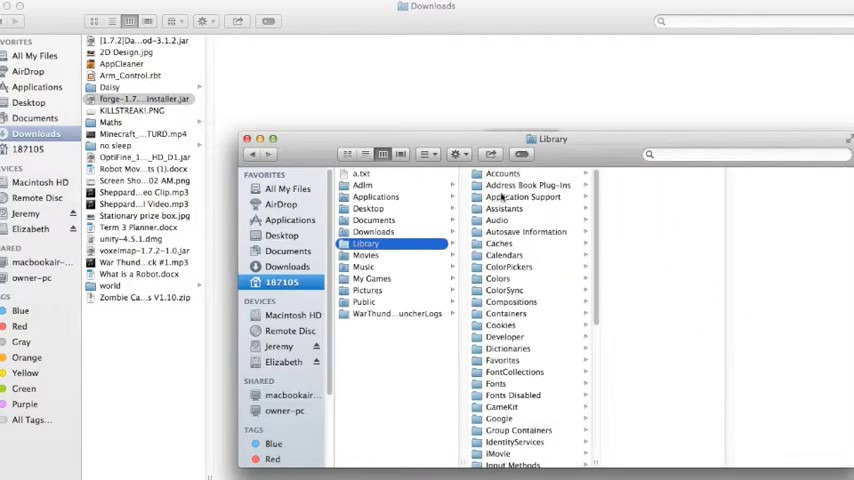
pyautogui.click(523, 196)
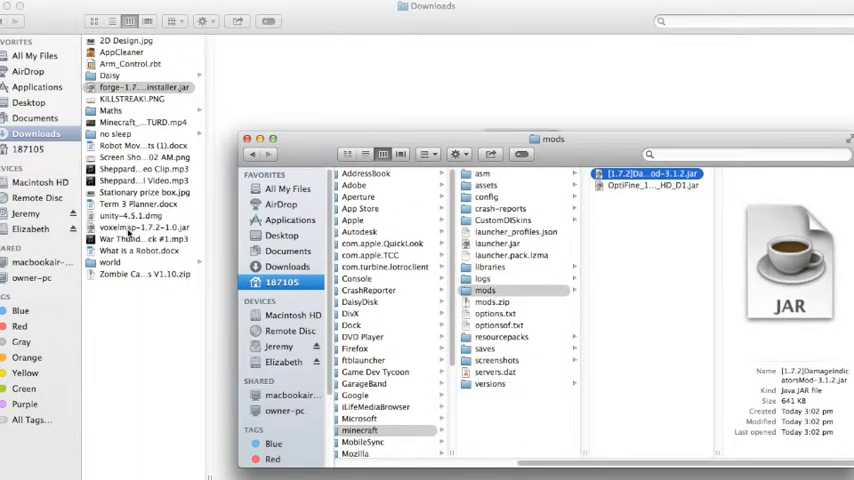
pyautogui.click(651, 196)
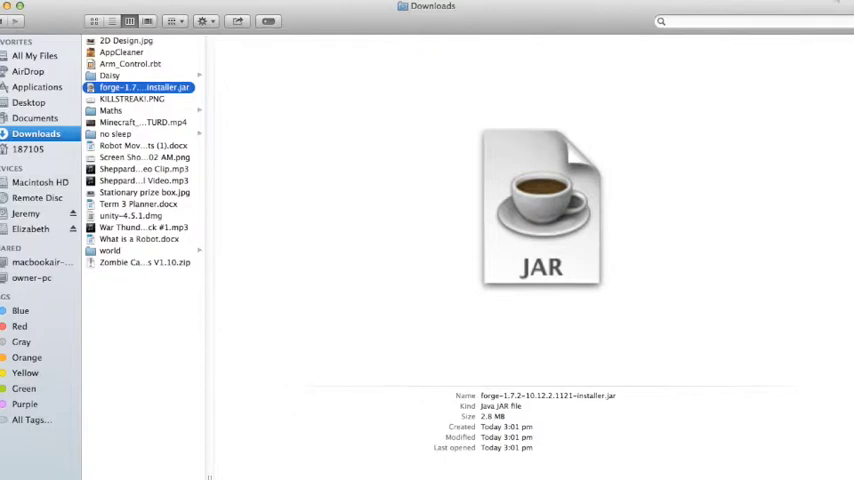
# Find Minecraft Launcher via Spotlight and play offline with the Forge profile
pyautogui.write('mine')
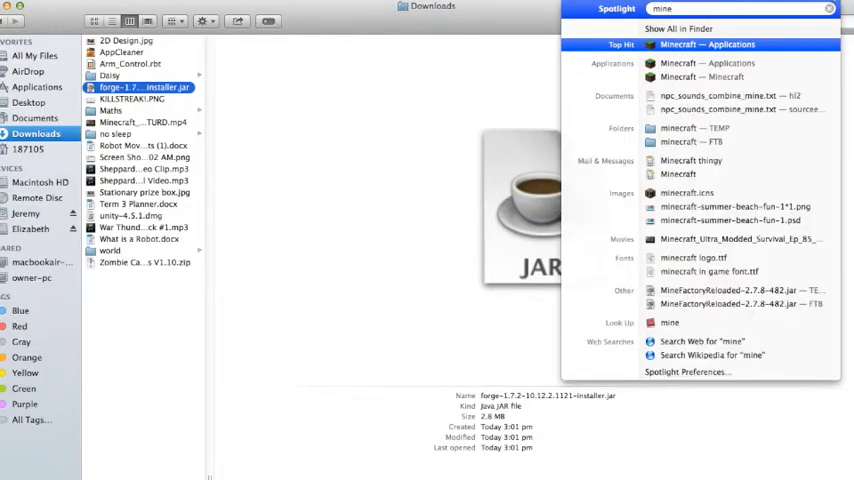
pyautogui.click(706, 44)
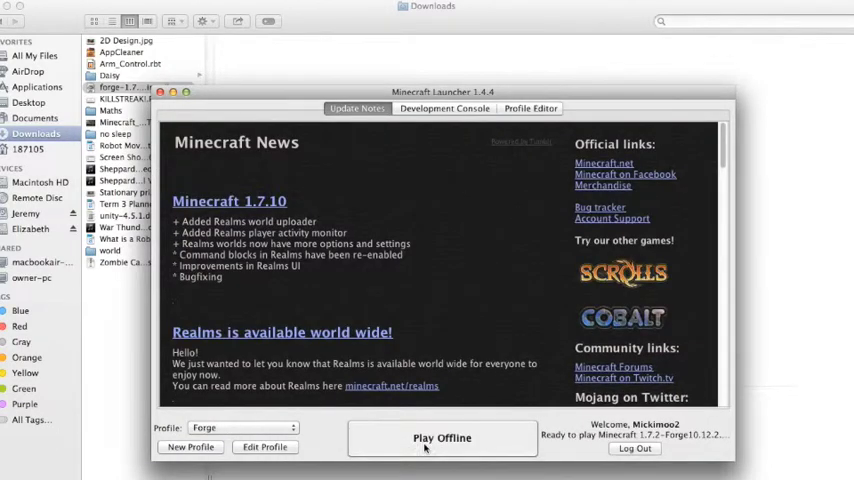
pyautogui.click(441, 437)
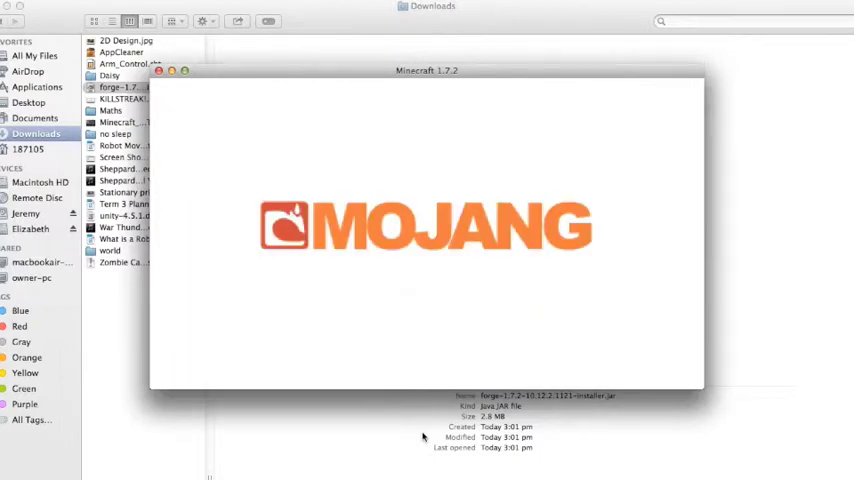
pyautogui.moveTo(300, 275)
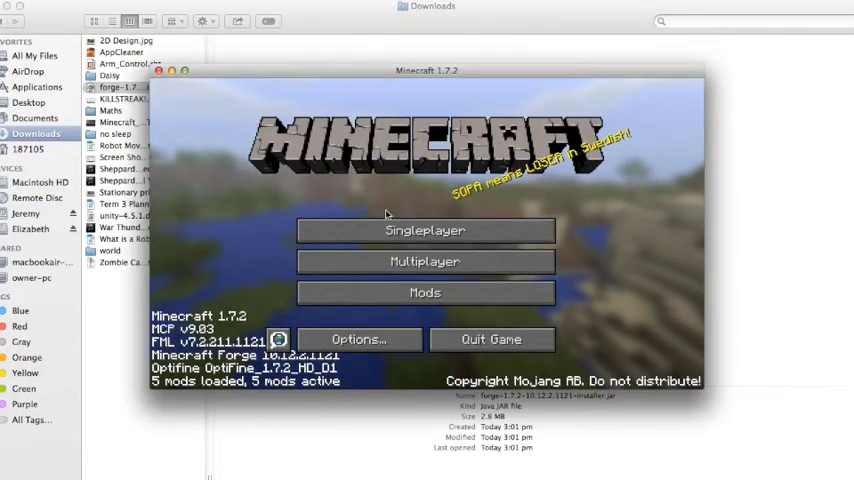
# Check the mod list for OptiFine, Damage Indicators and VoxelMap, then load the singleplayer world
pyautogui.click(425, 292)
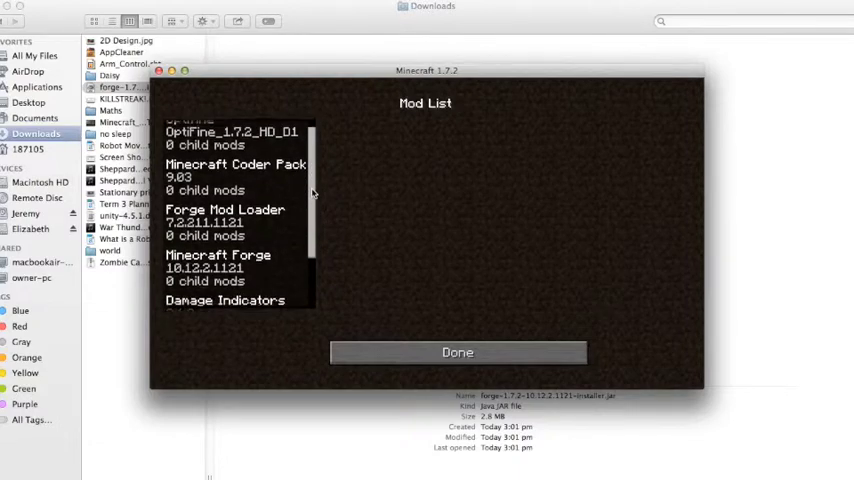
pyautogui.scroll(-3)
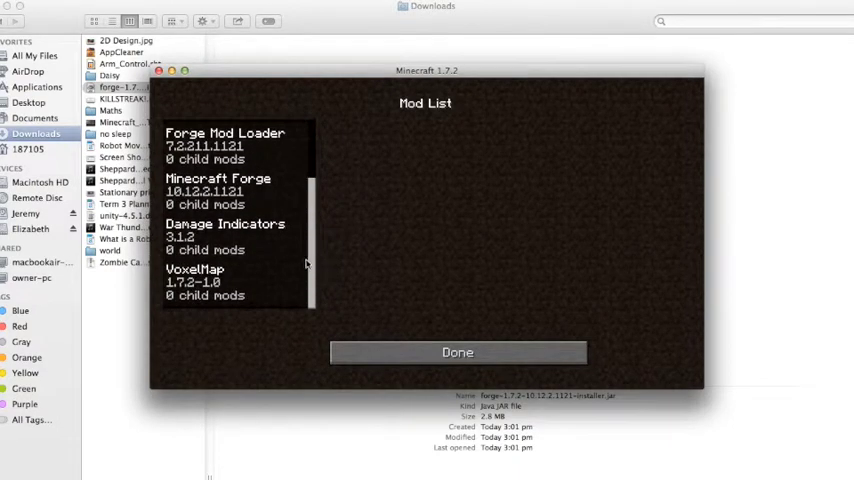
pyautogui.click(457, 352)
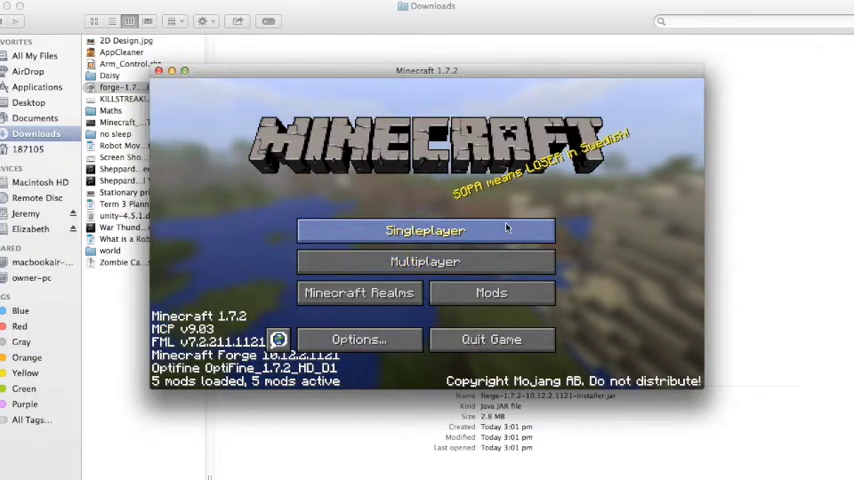
pyautogui.click(425, 230)
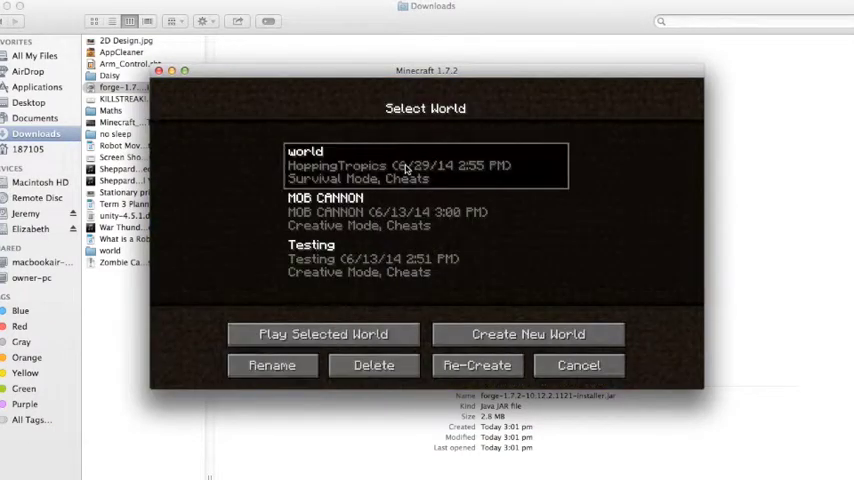
pyautogui.moveTo(358, 265)
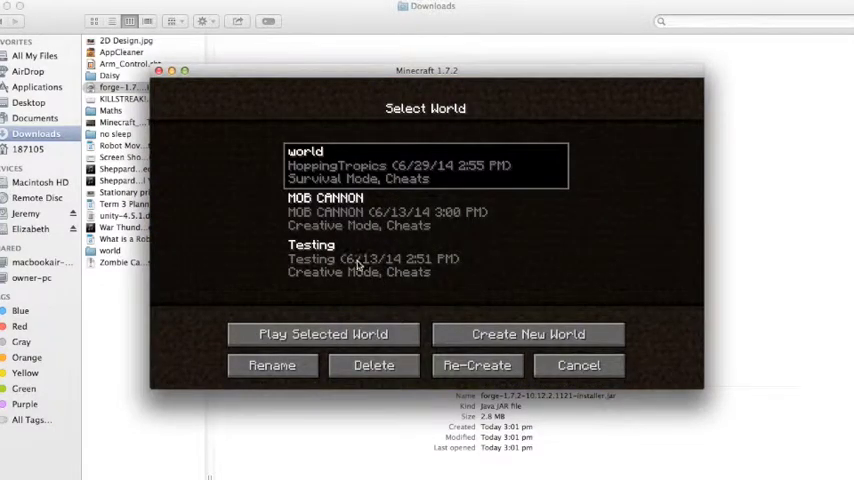
pyautogui.click(322, 334)
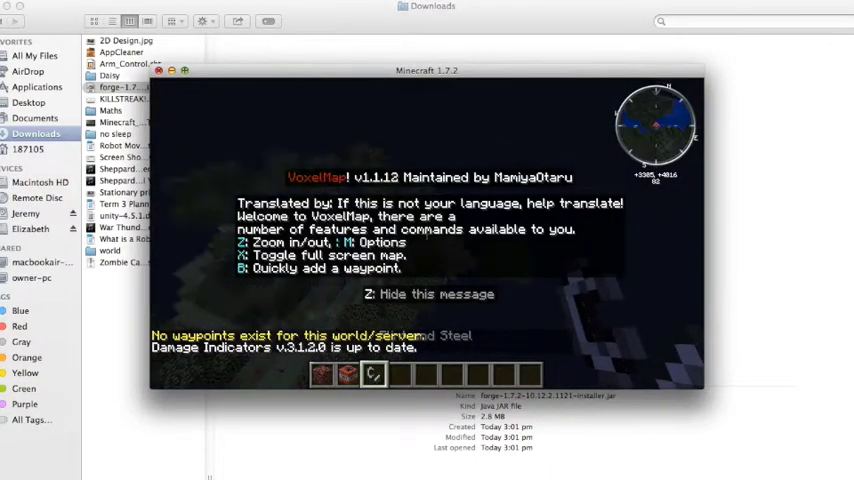
# Go full screen, dismiss the VoxelMap message, and get a Spawn Villager egg by searching 'vil'
pyautogui.press('Escape')
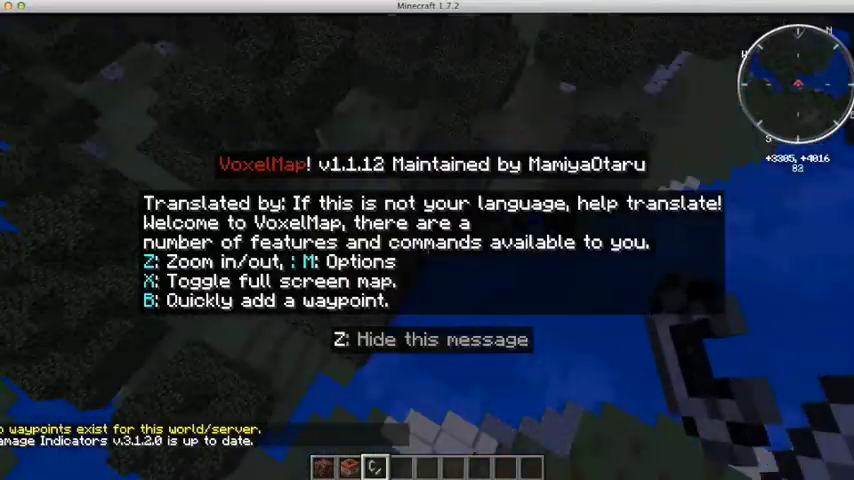
pyautogui.press('Escape')
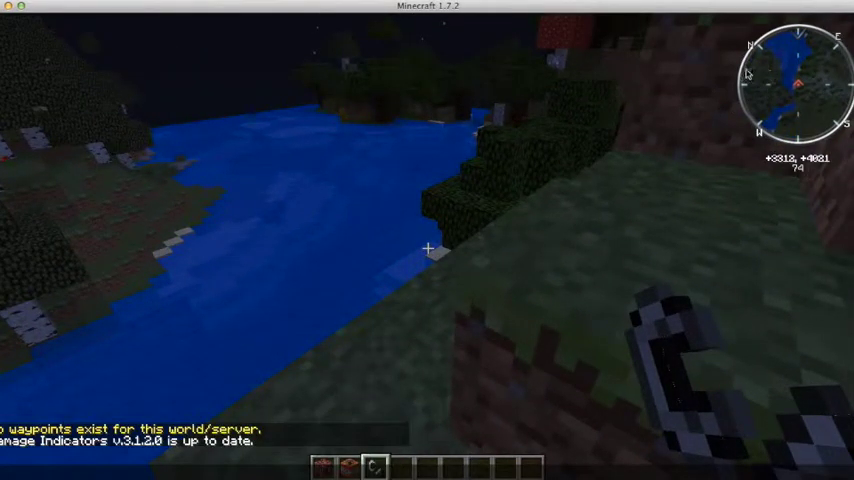
pyautogui.press('e')
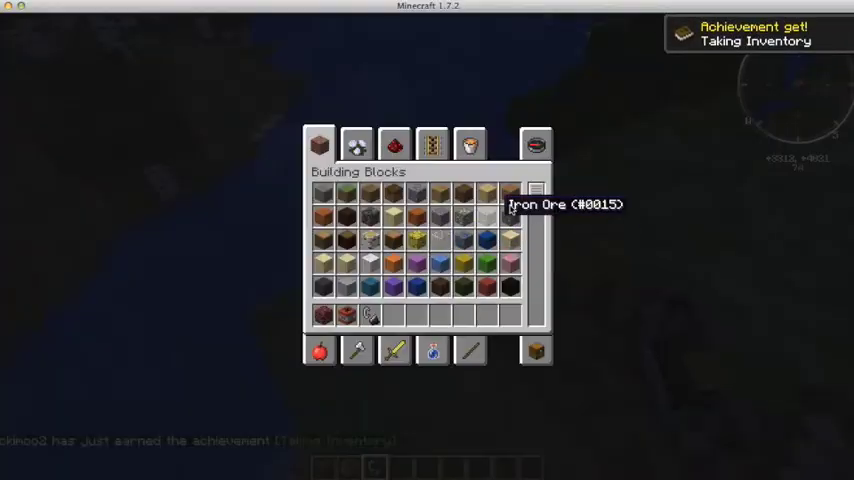
pyautogui.press('Escape')
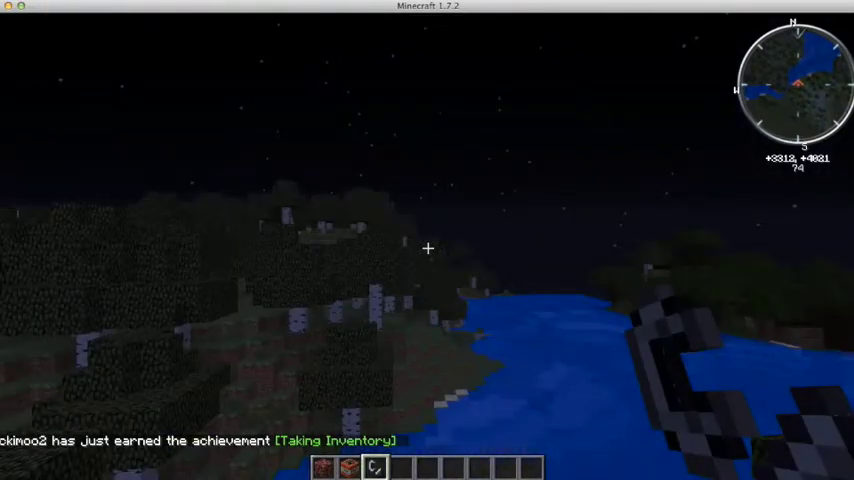
pyautogui.press('e')
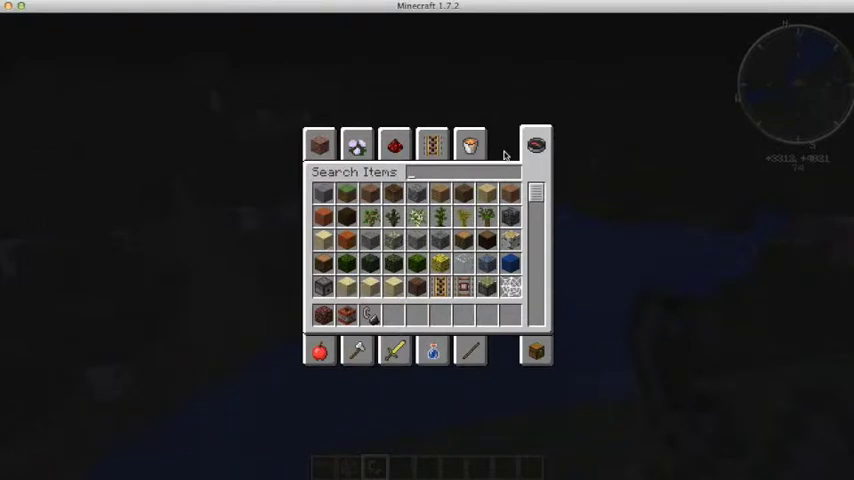
pyautogui.write('vil')
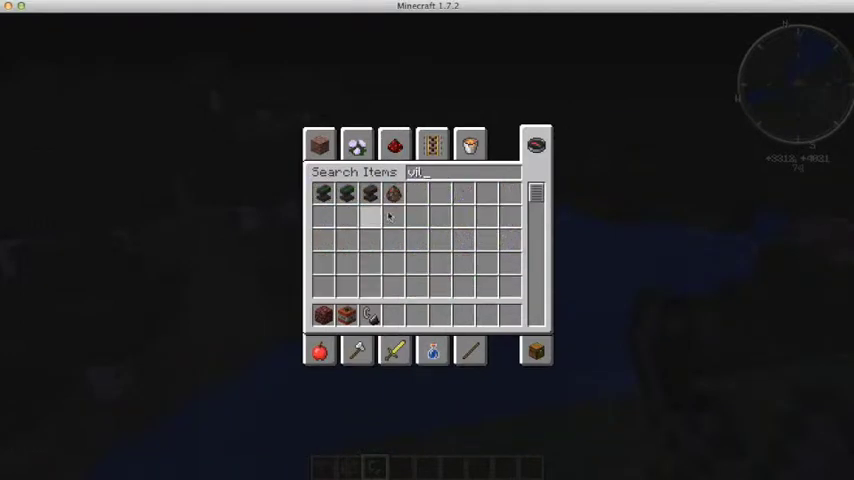
pyautogui.press('escape')
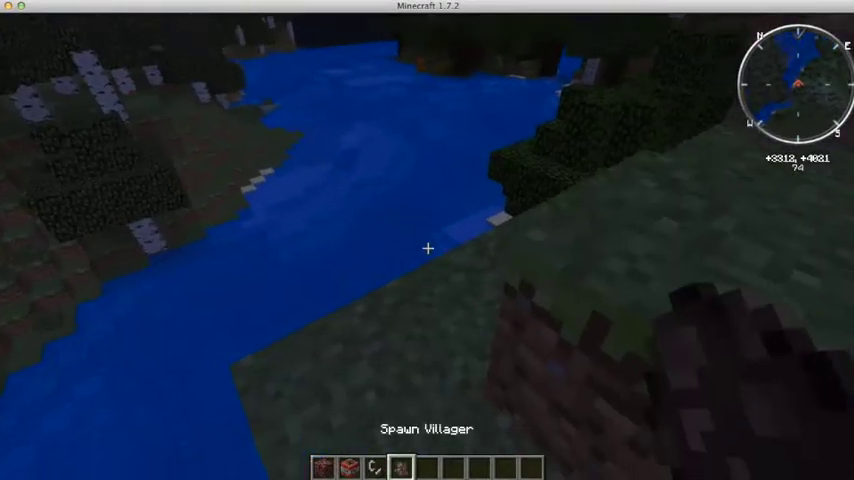